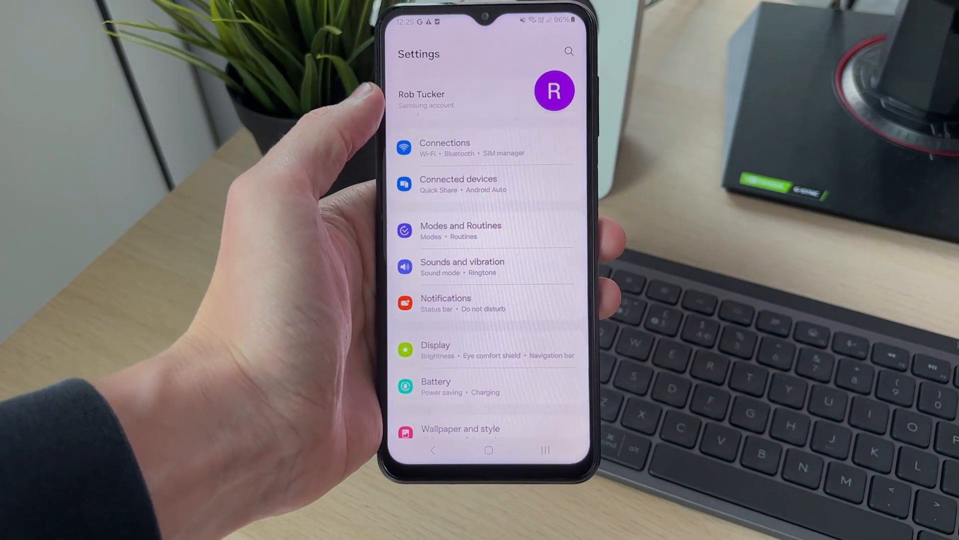
Scroll down the main Settings list to reach About phone
scroll(down, 3)
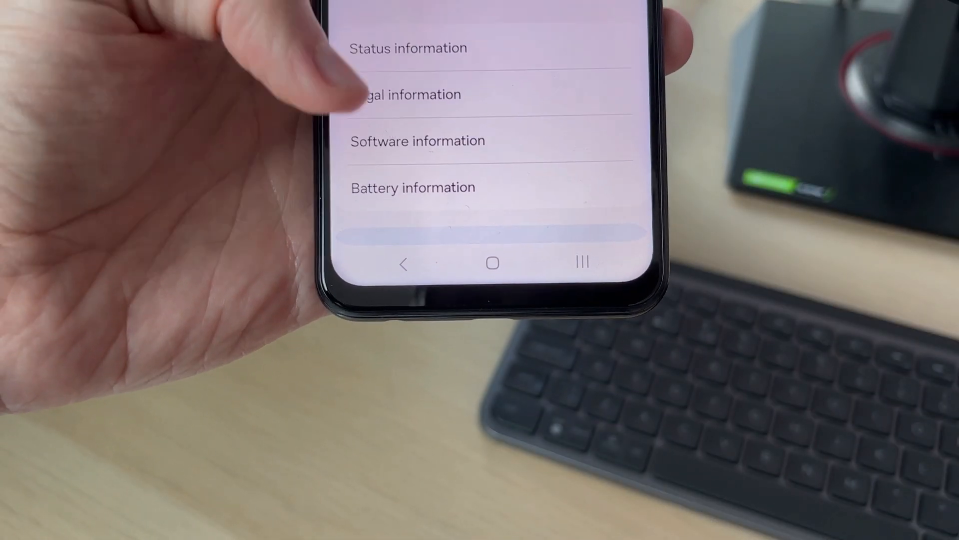
scroll(down, 3)
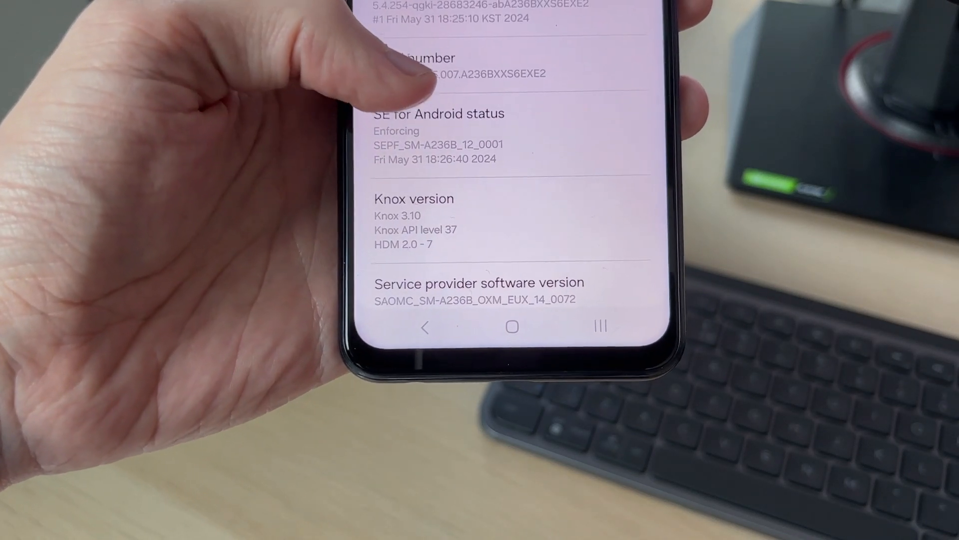
Tap Build number on the Software information page to unlock Developer options
click(428, 79)
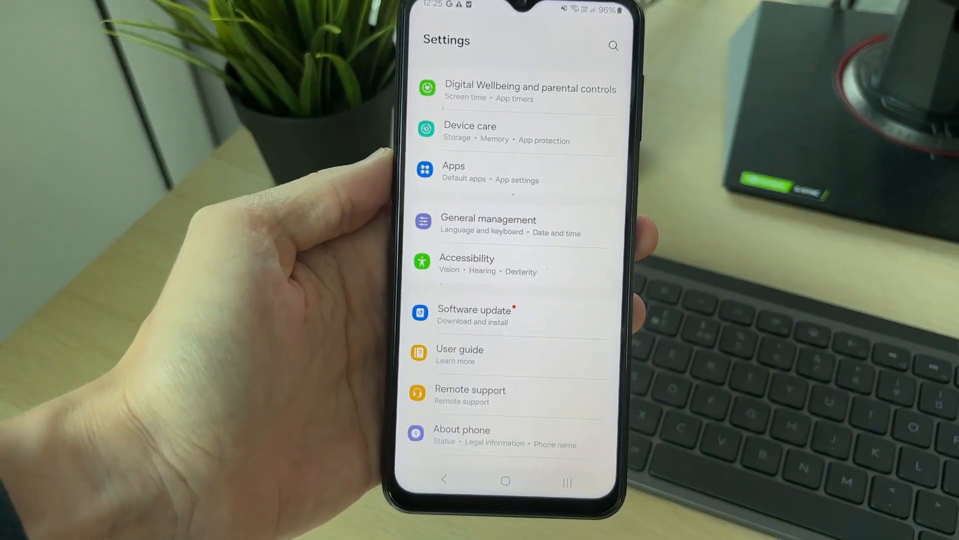
Scroll down Developer options to the Debugging section
scroll(down, 3)
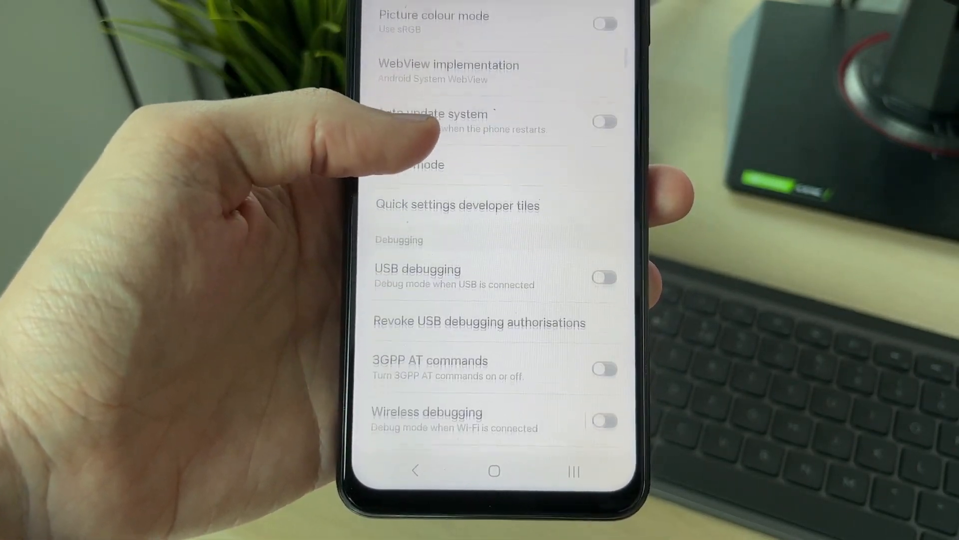
Switch on USB debugging and accept the Allow USB debugging prompt
scroll(up, 3)
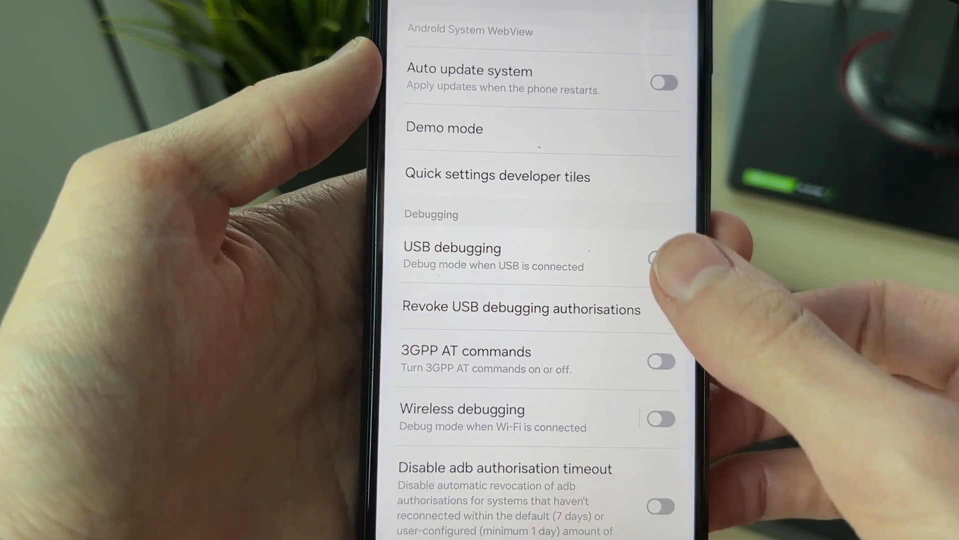
click(651, 259)
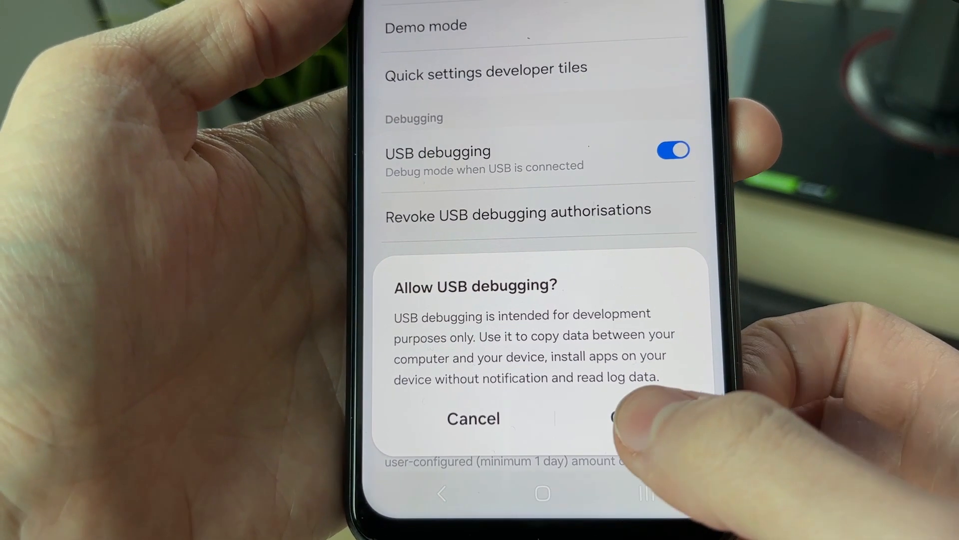
click(616, 418)
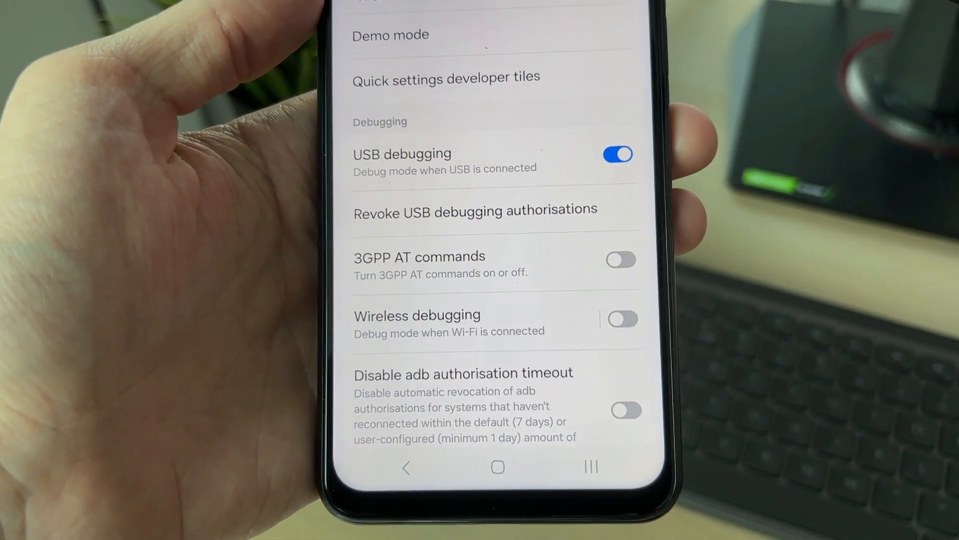